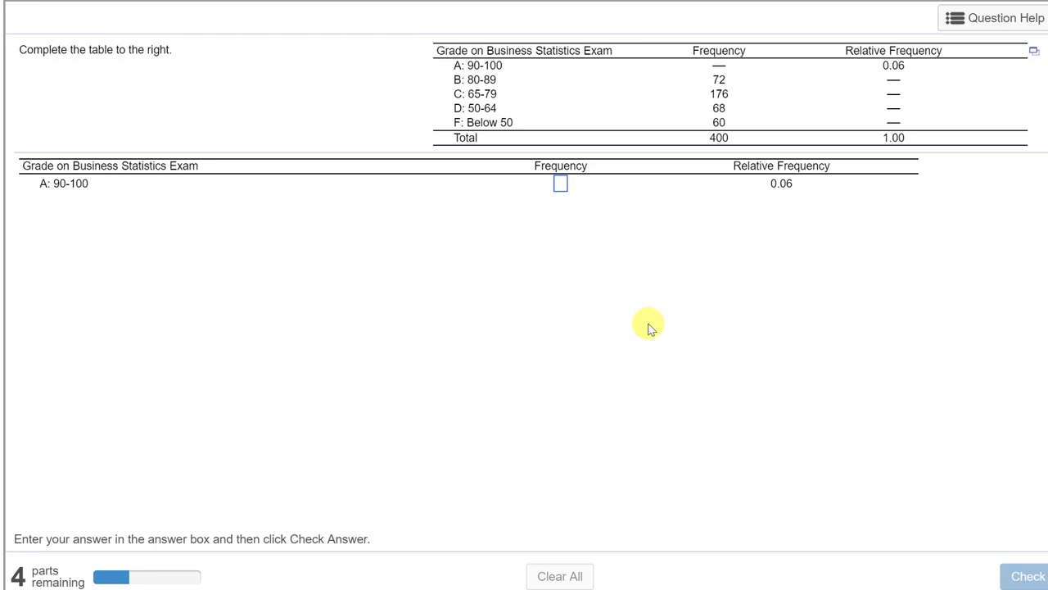
mouse_move(649, 326)
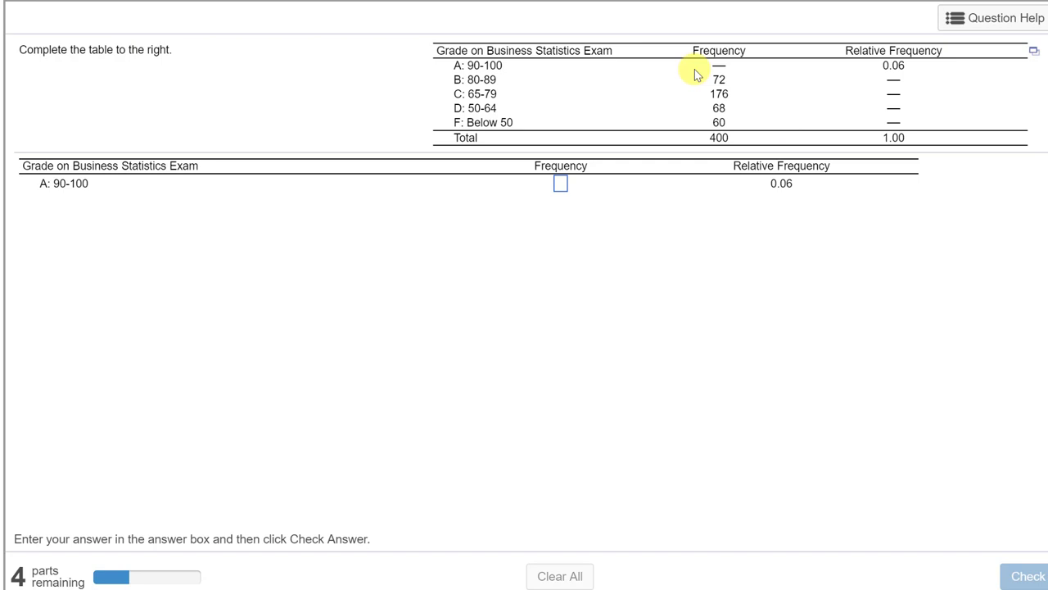
mouse_move(685, 86)
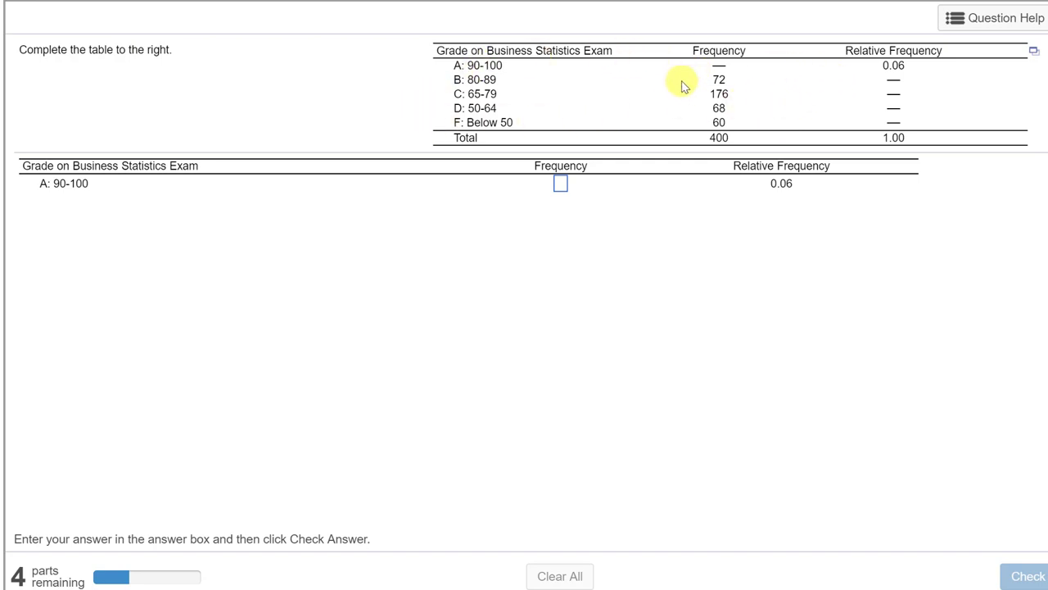
mouse_move(701, 82)
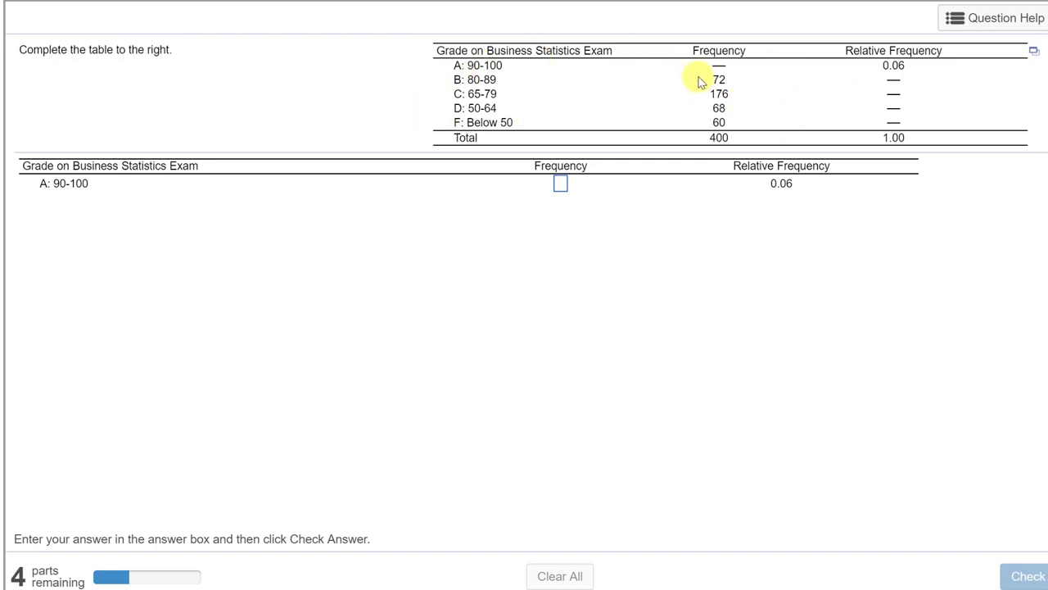
mouse_move(506, 77)
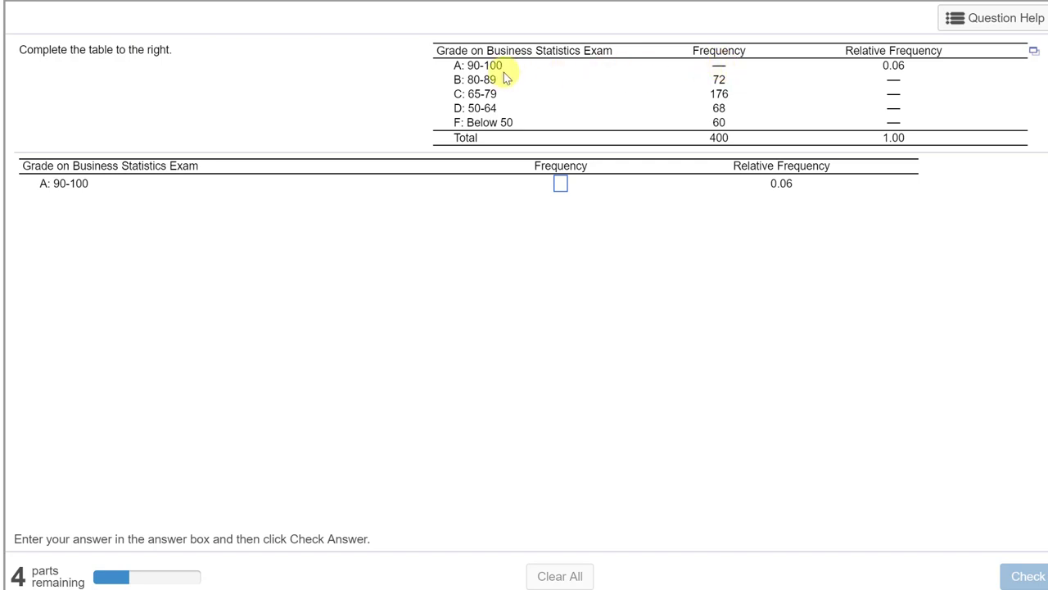
mouse_move(727, 79)
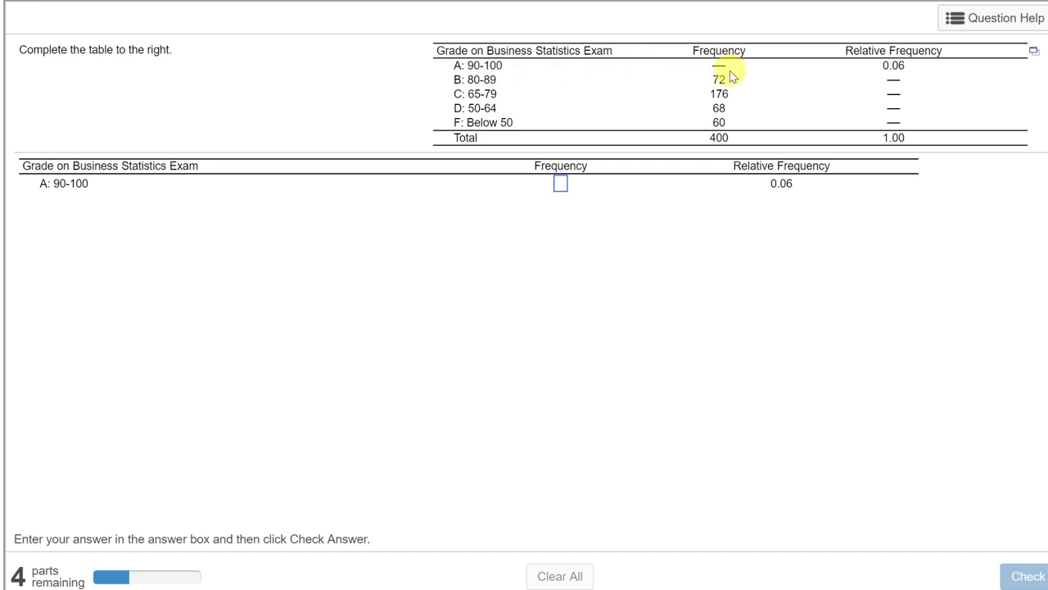
mouse_move(891, 90)
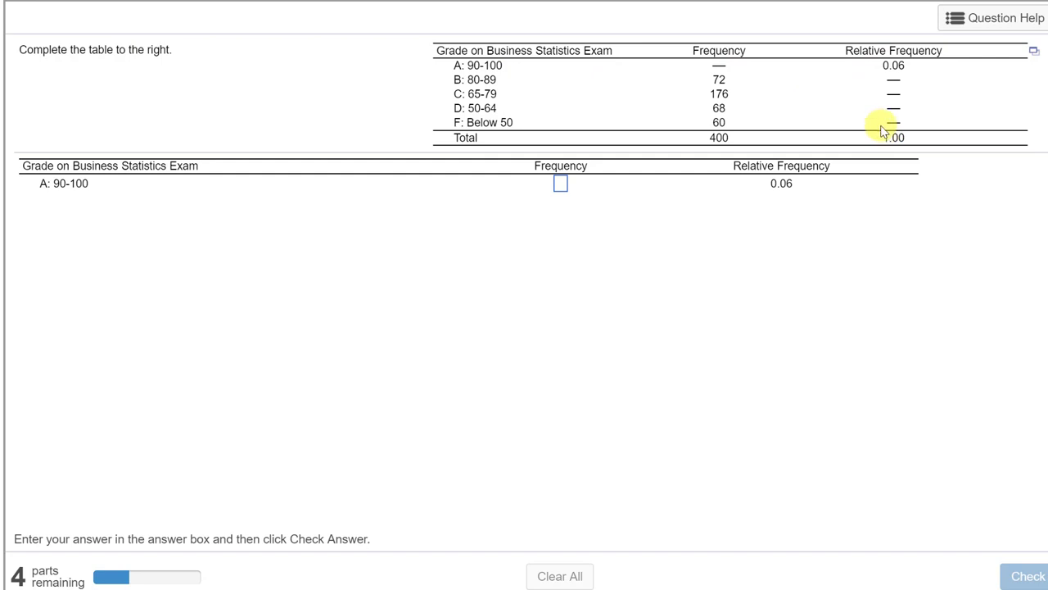
mouse_move(805, 97)
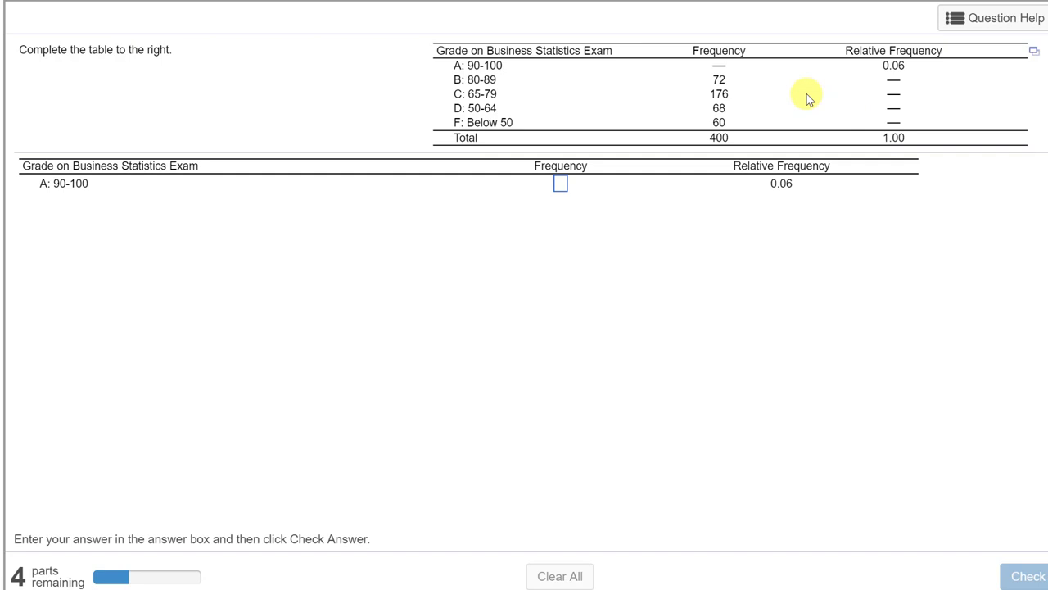
mouse_move(1006, 105)
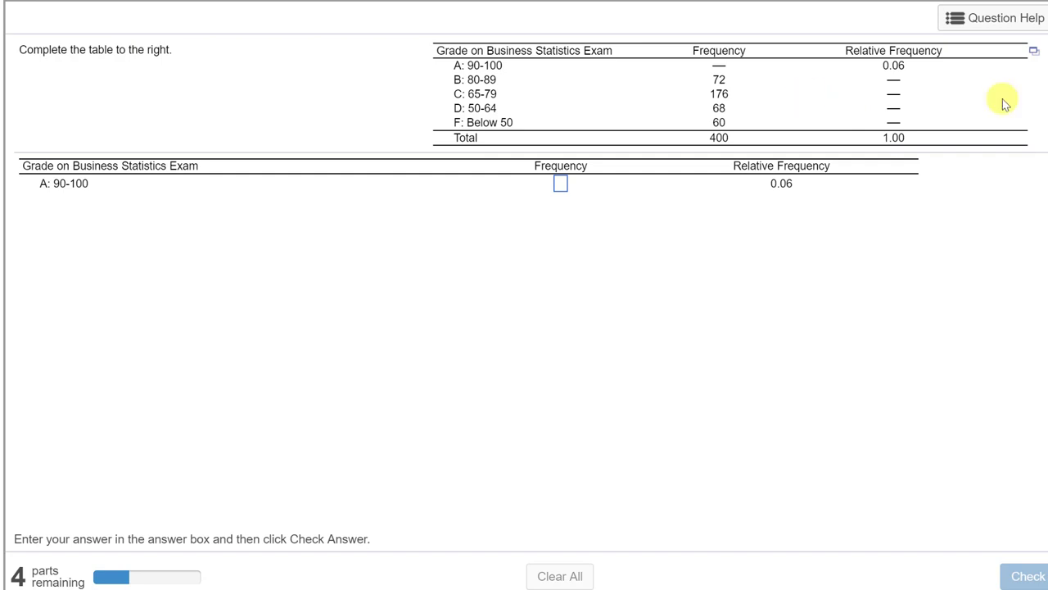
Open the grade frequency workbook and enable editing on the Protected View bar.
click(1033, 51)
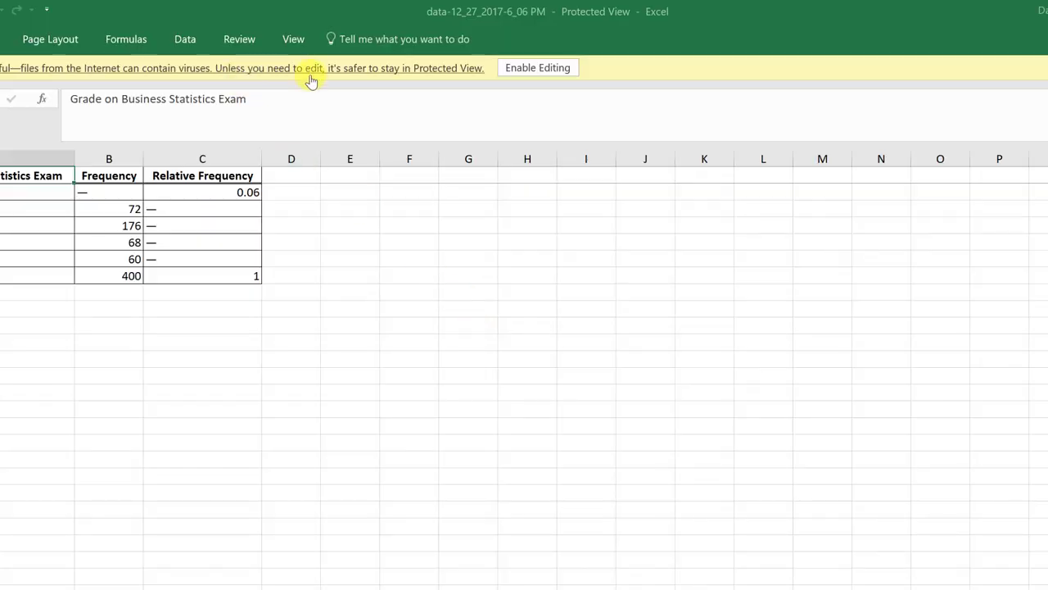
click(538, 67)
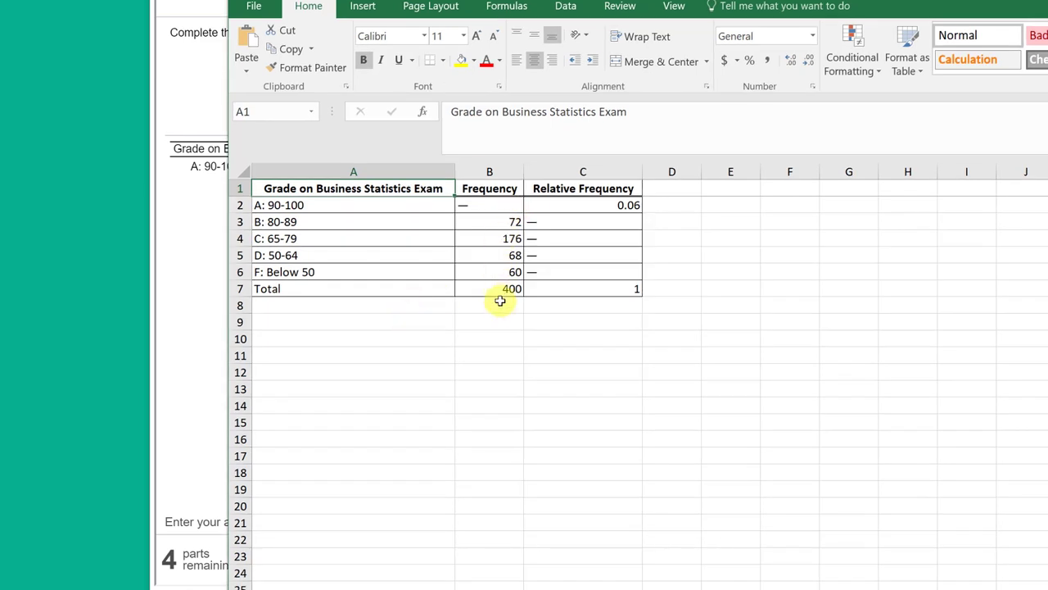
mouse_move(495, 207)
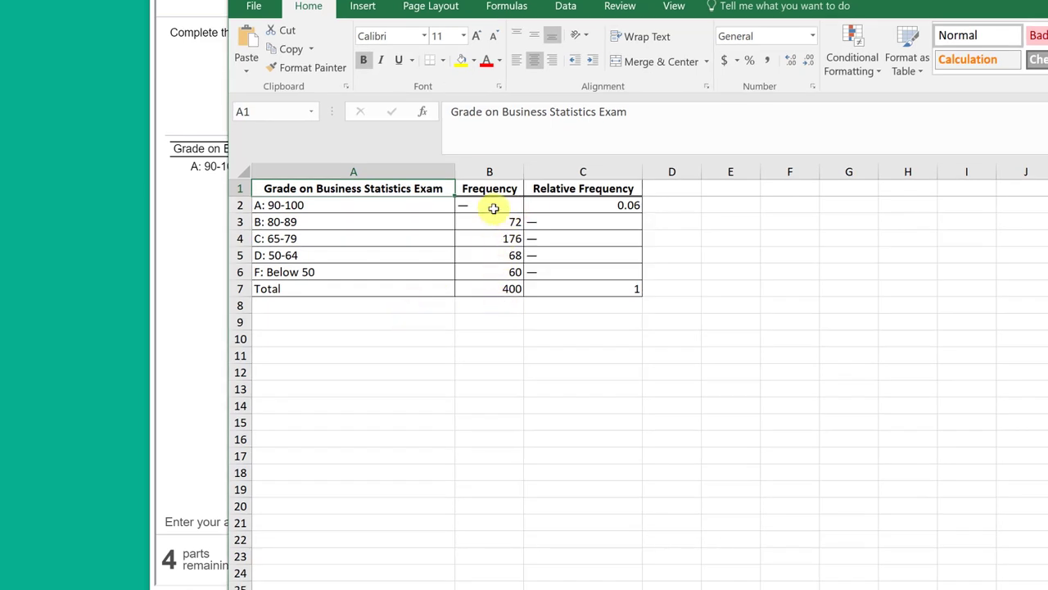
Enter =B7-SUM(B3:B6) in B2 so the A frequency computes to 24.
click(489, 205)
text(=)
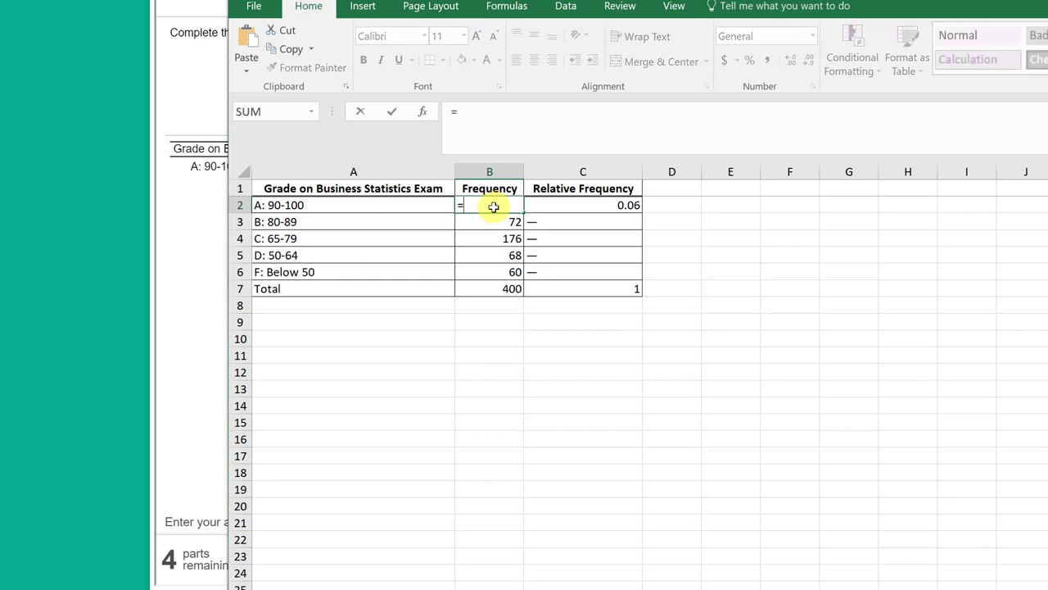
mouse_move(498, 282)
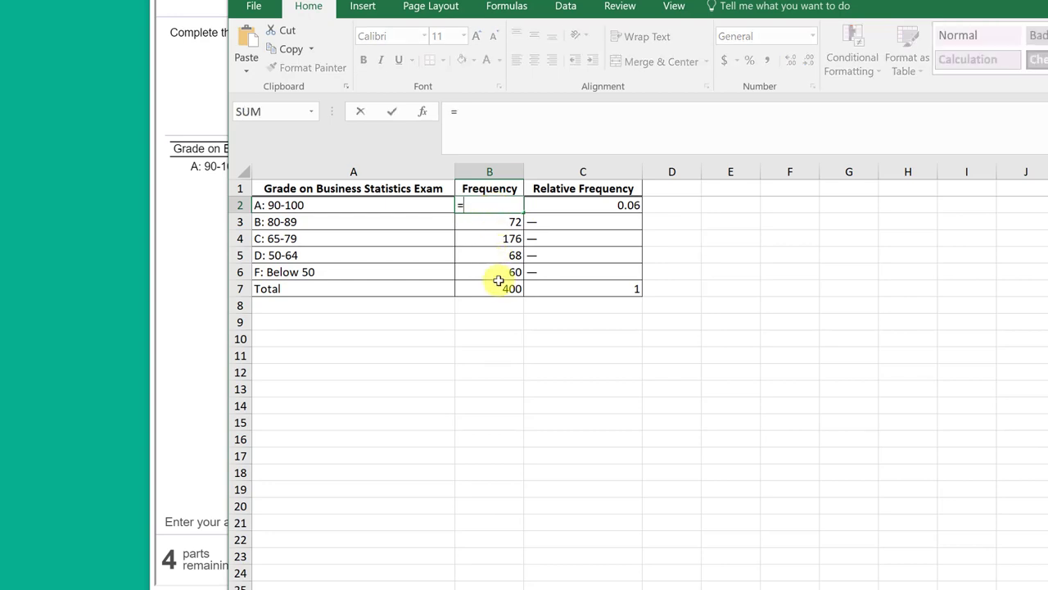
click(490, 288)
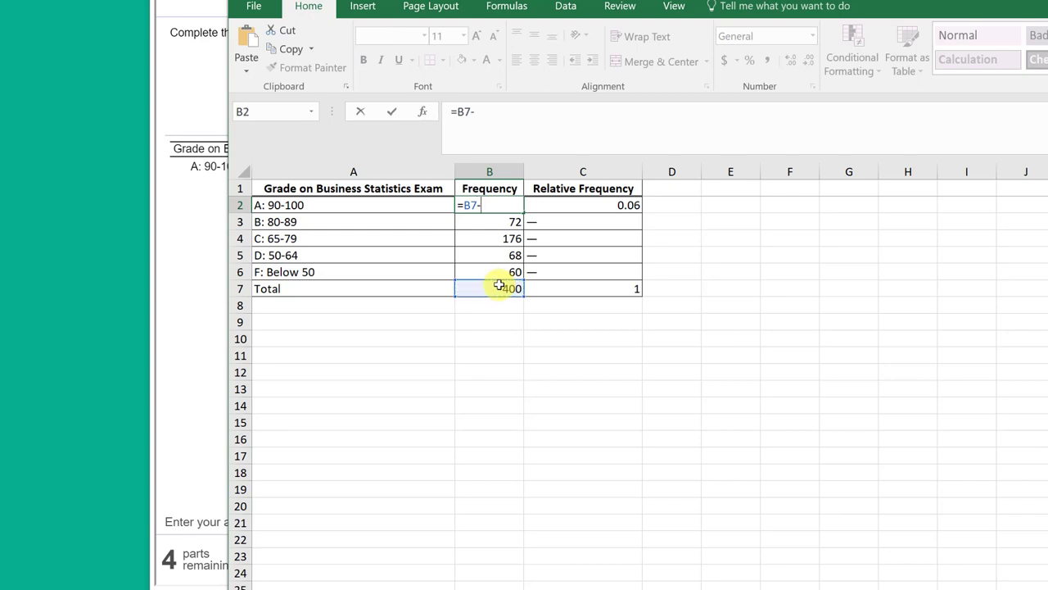
text(SUM()
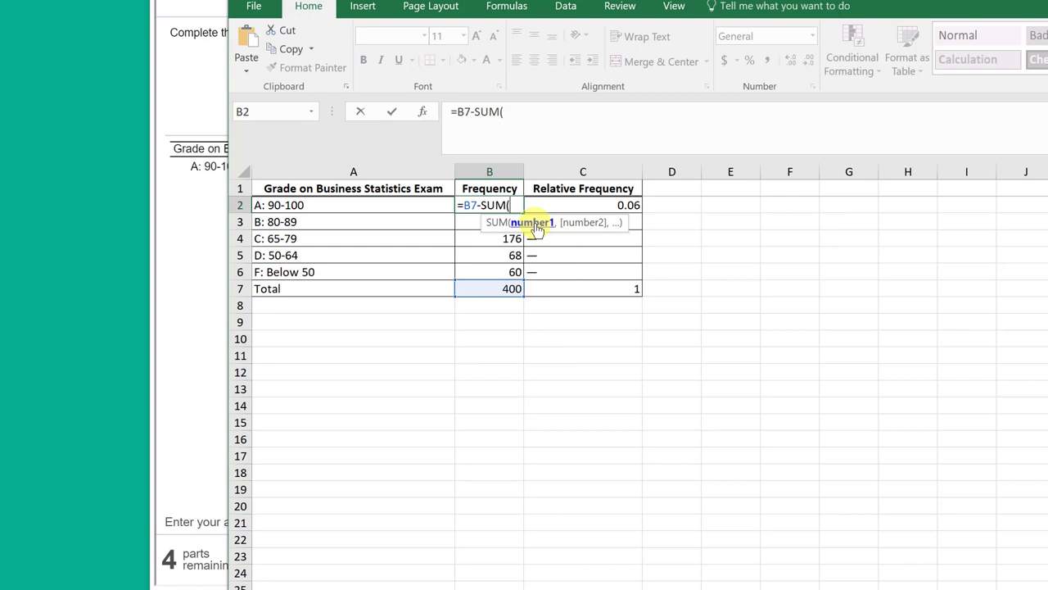
drag(488, 221, 488, 289)
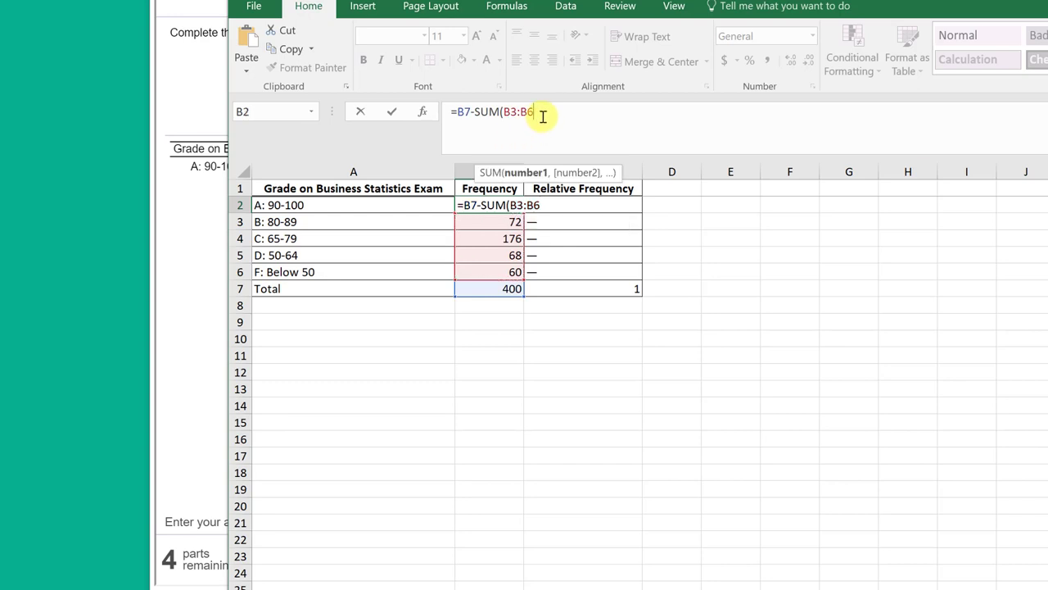
key(enter)
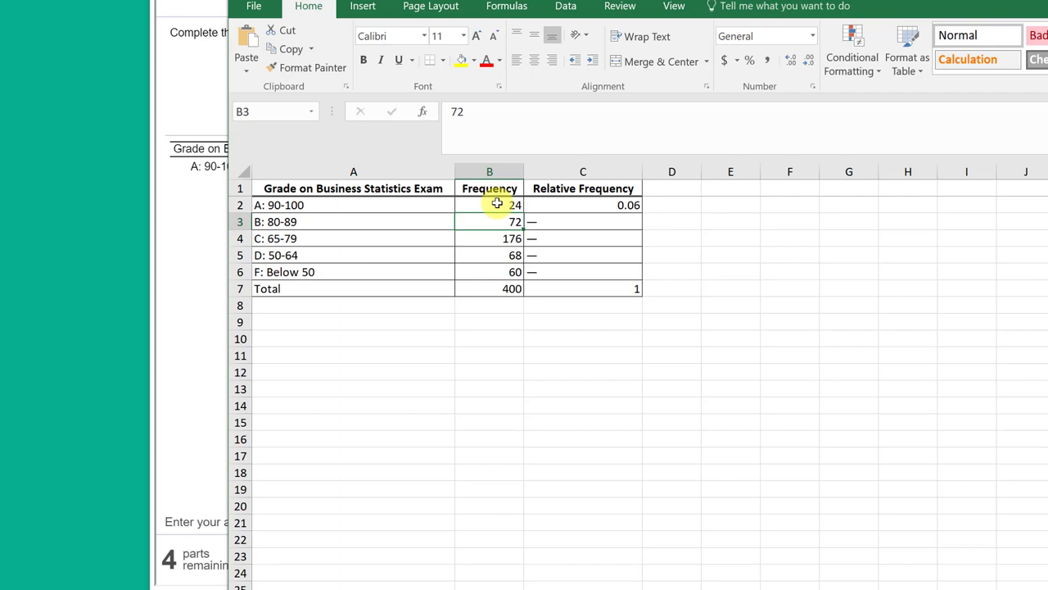
mouse_move(507, 288)
text(=)
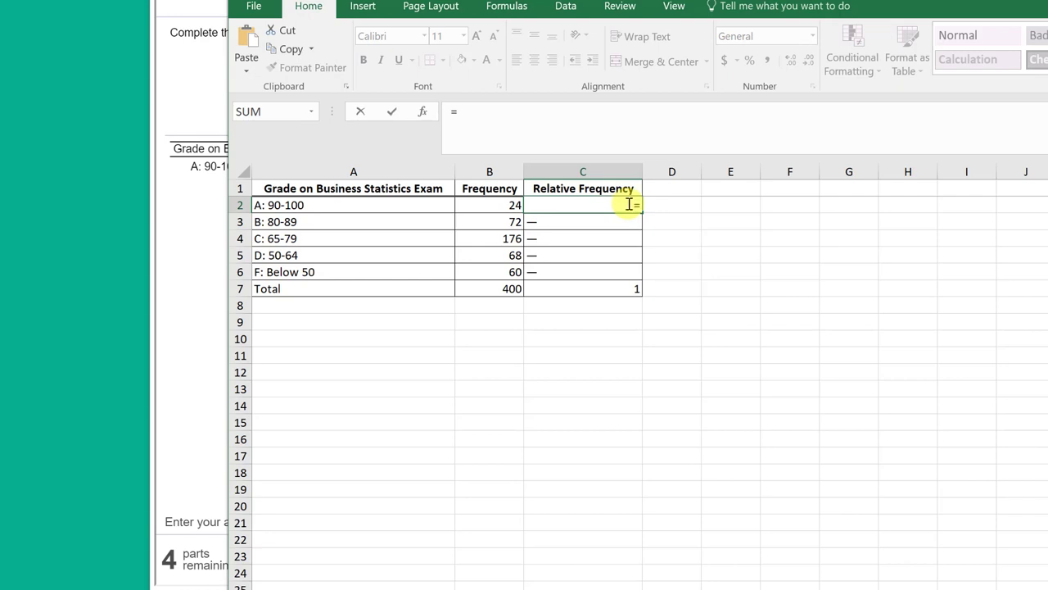
Enter =B2/$B$7 in C2 with the total locked, giving A's relative frequency 0.06.
click(489, 205)
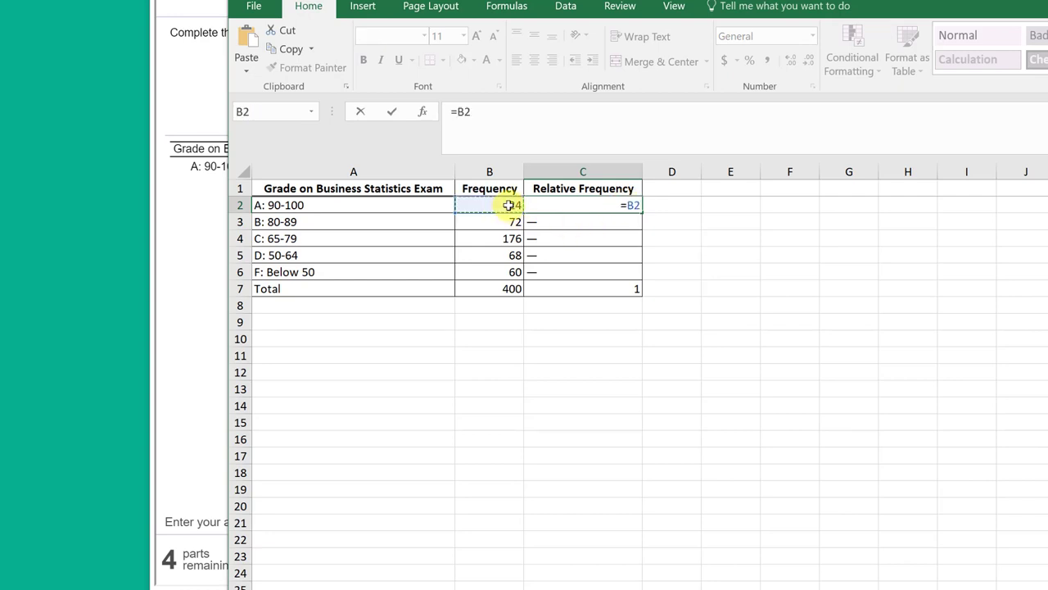
text(/)
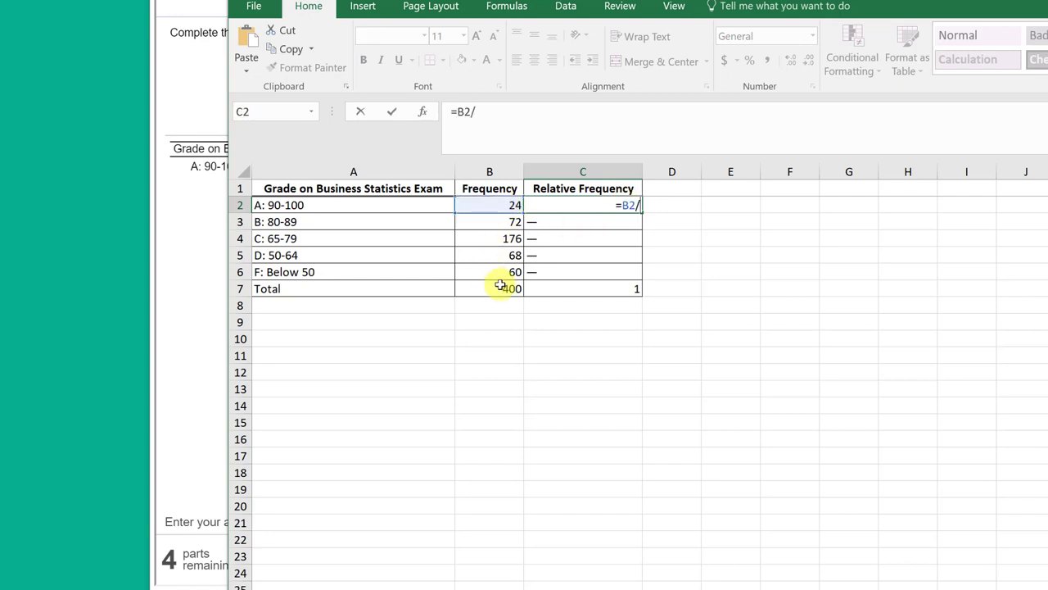
click(489, 288)
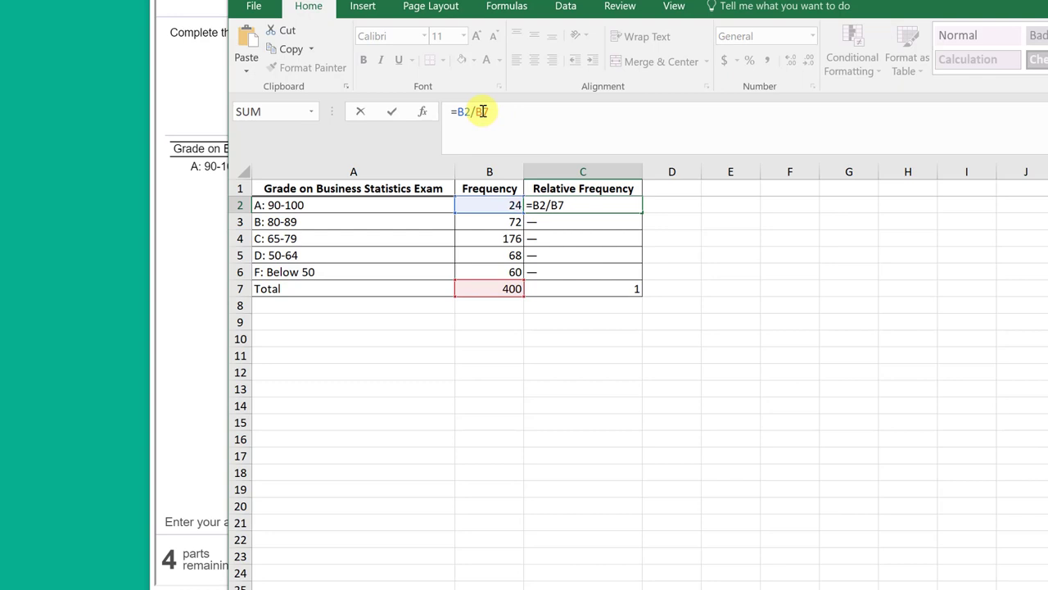
click(490, 288)
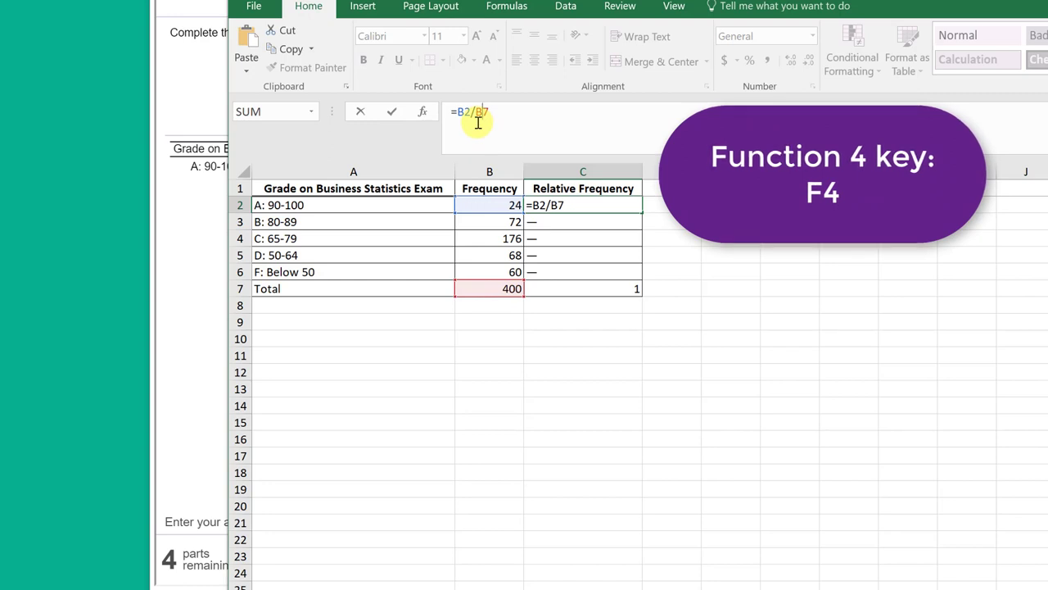
key(f4)
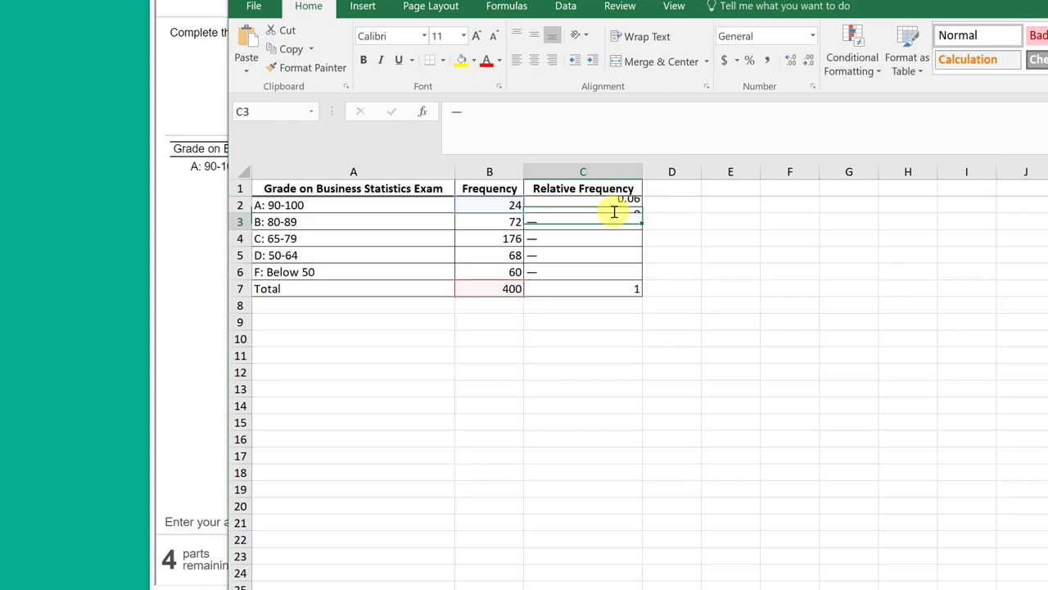
Fill the C2 formula down to C6 for relative frequencies 0.18, 0.44, 0.17, 0.15.
click(583, 204)
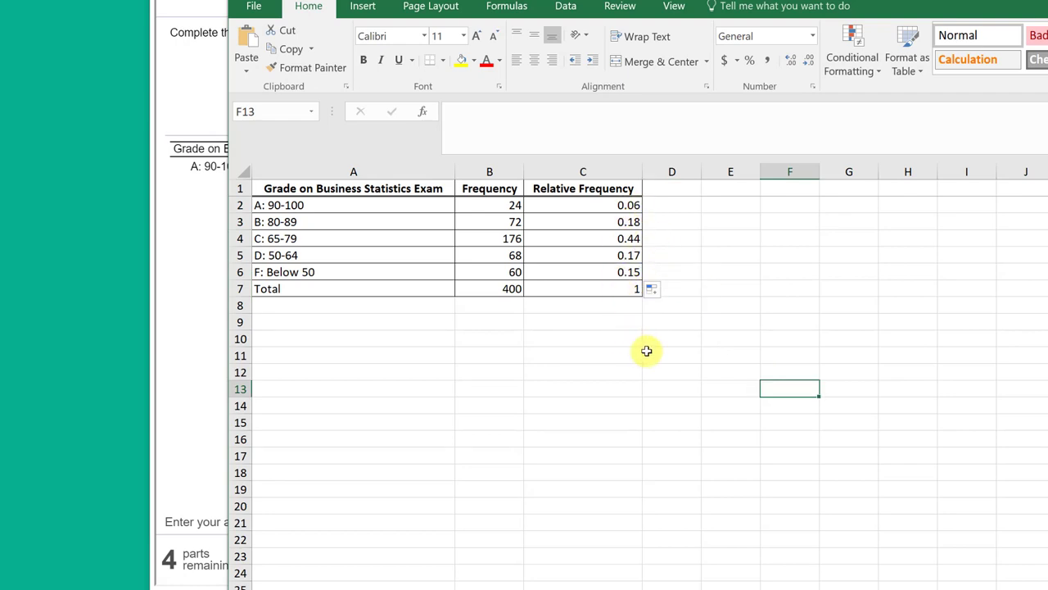
mouse_move(762, 271)
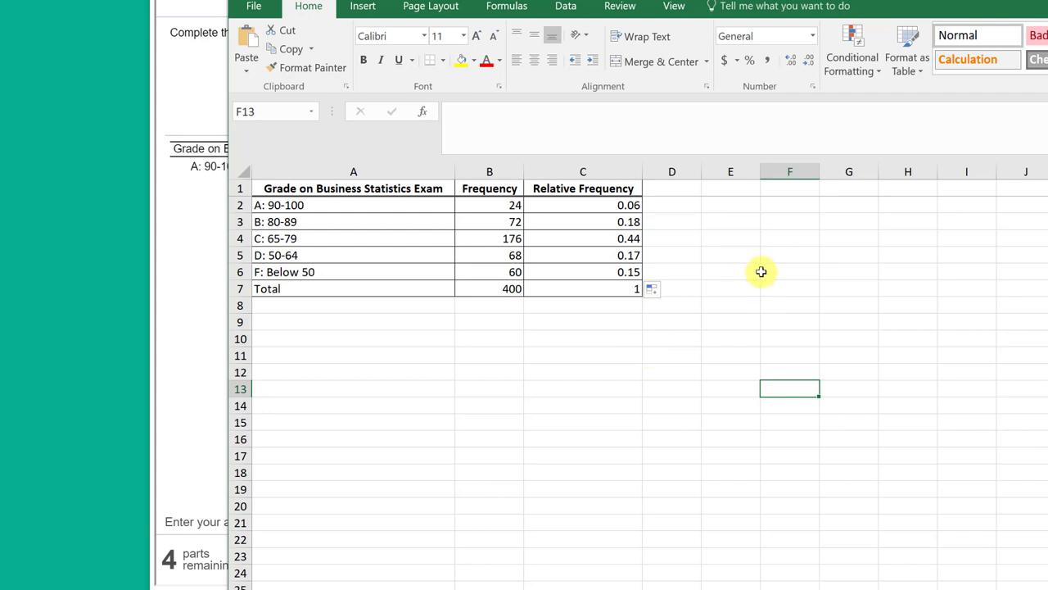
mouse_move(744, 282)
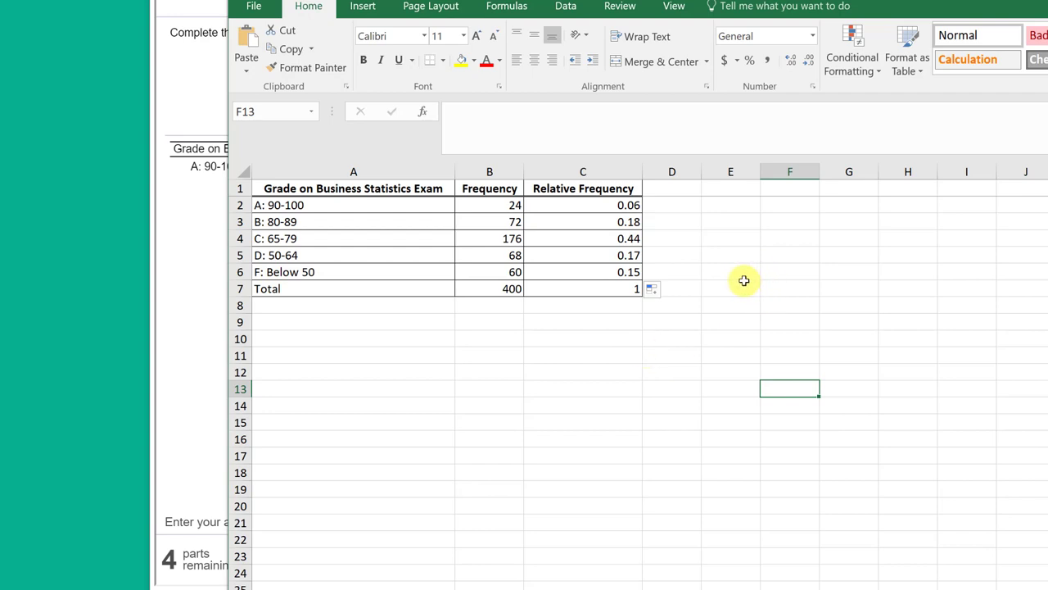